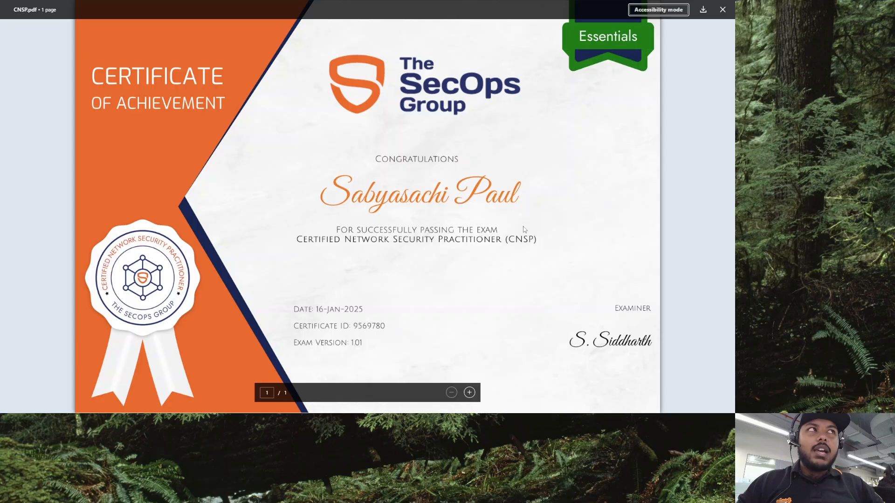
mouse_move(521, 226)
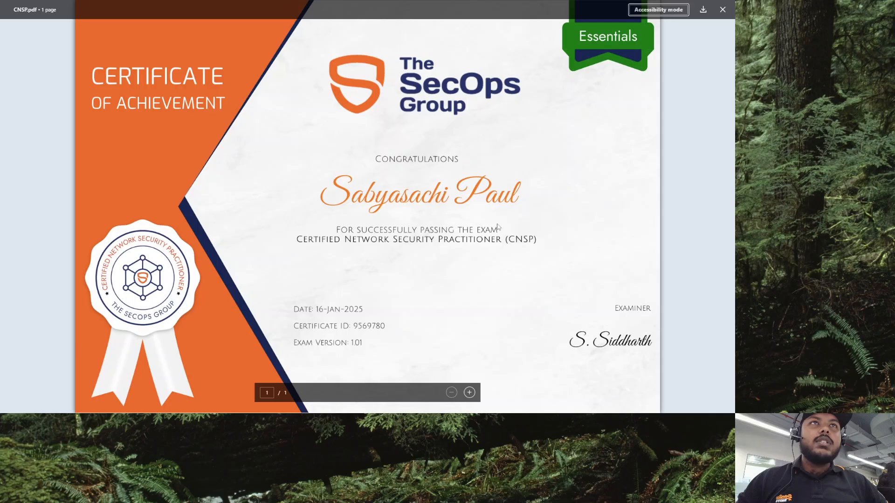
mouse_move(467, 375)
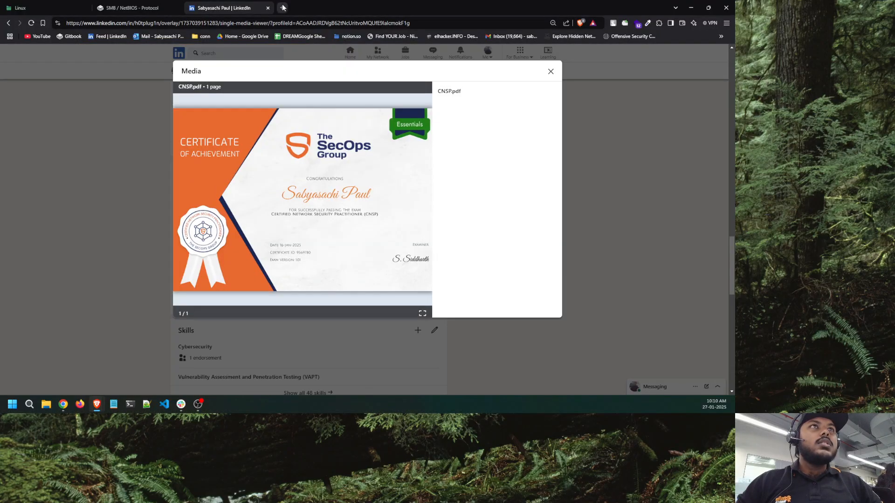
Search Google for 'thesecops' and land on The SecOps Group website's Pentesting Exams menu
type("th")
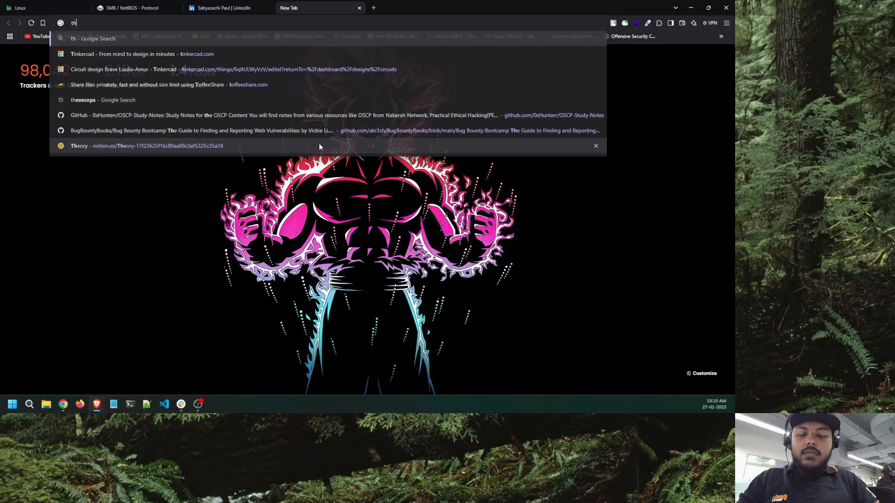
left_click(102, 100)
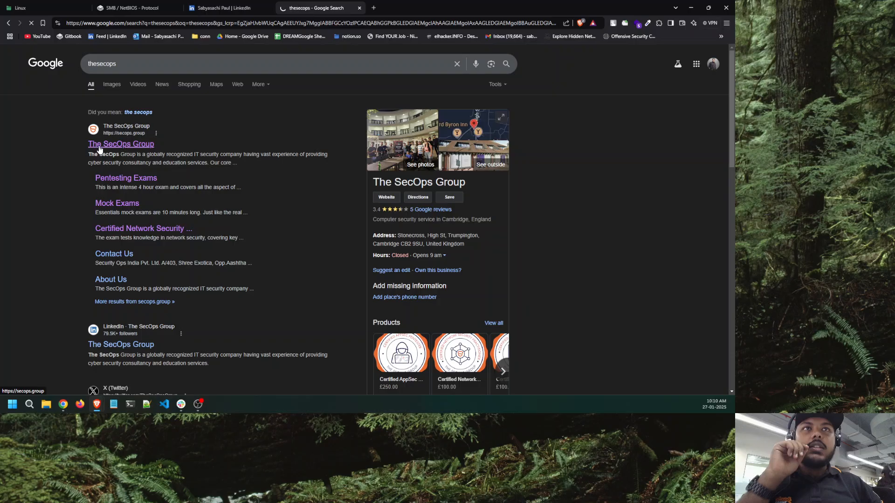
left_click(120, 143)
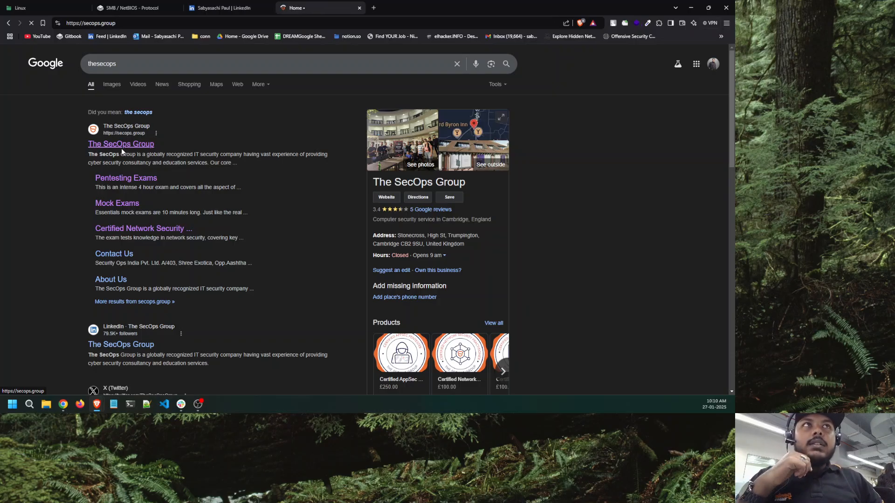
left_click(121, 143)
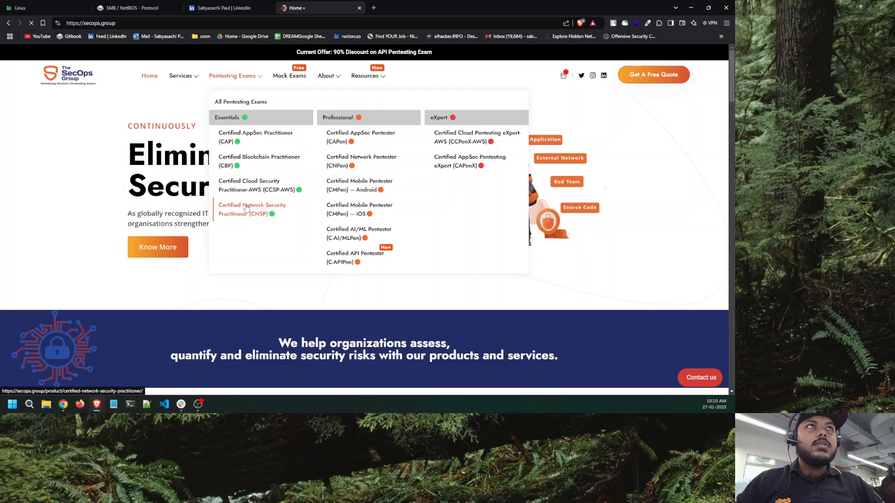
Navigate the Certified Network Security Practitioner (CNSP) page down to its Exam Syllabus section
left_click(252, 210)
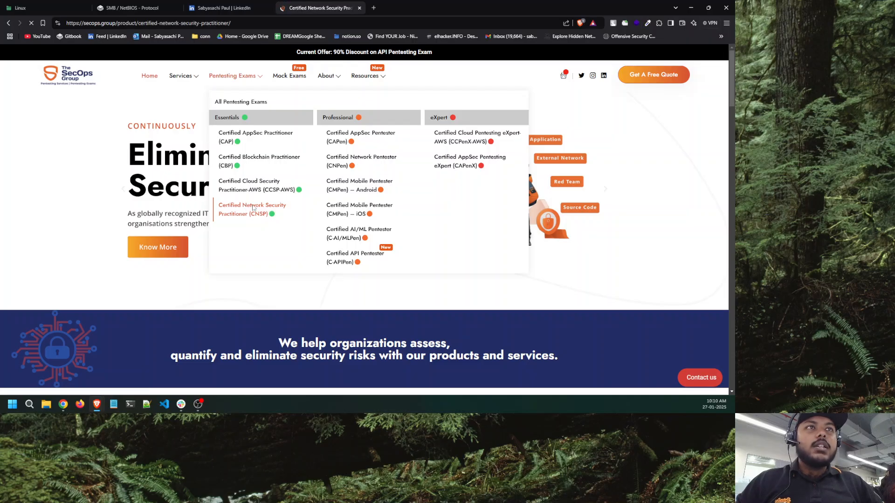
scroll("down", 3)
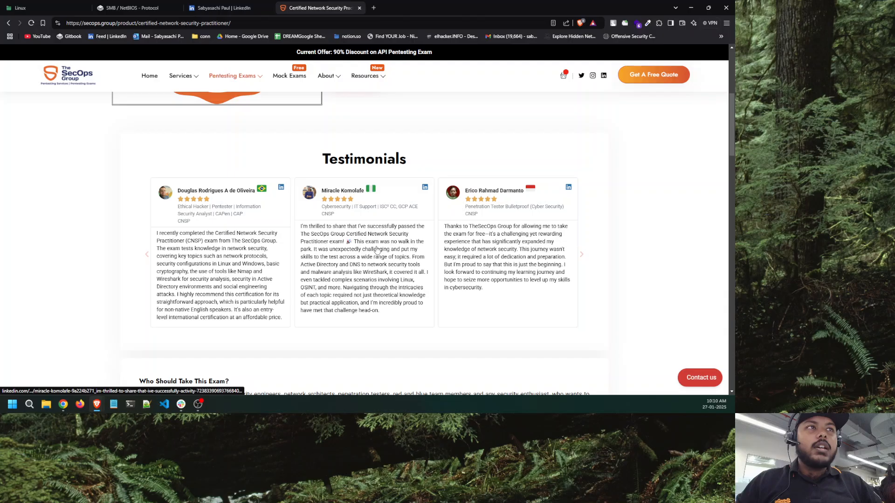
scroll("up", 3)
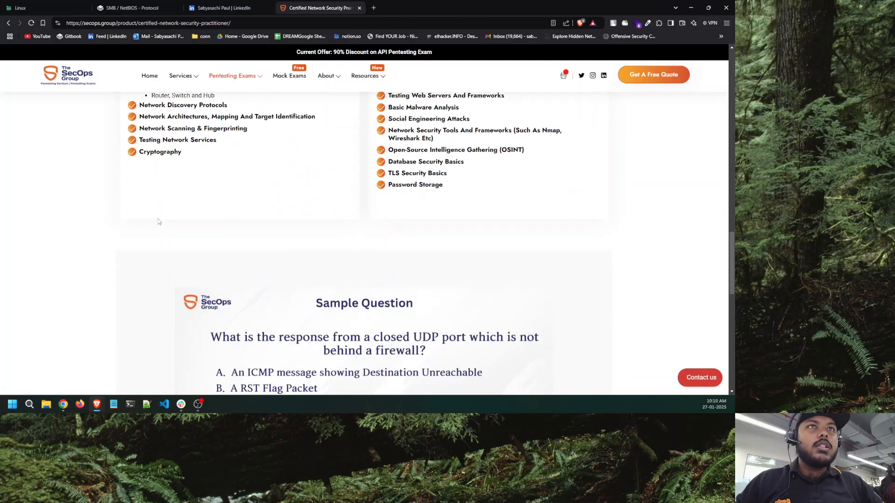
scroll("up", 3)
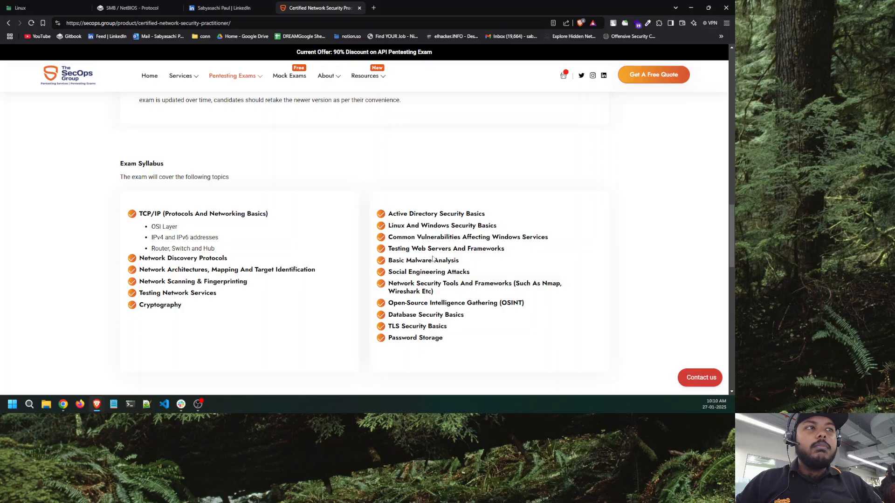
Highlight the CNSP exam syllabus topics to walk through them, then clear the selection
left_click_drag(139, 214, 400, 314)
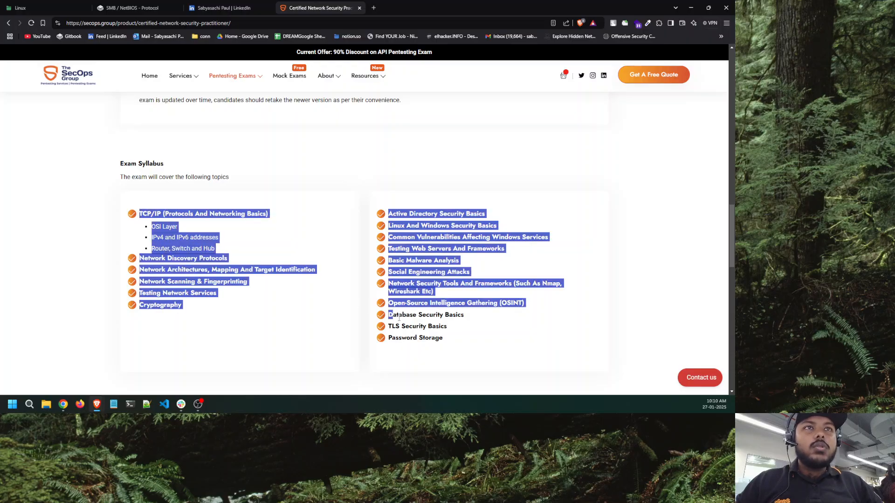
left_click(425, 314)
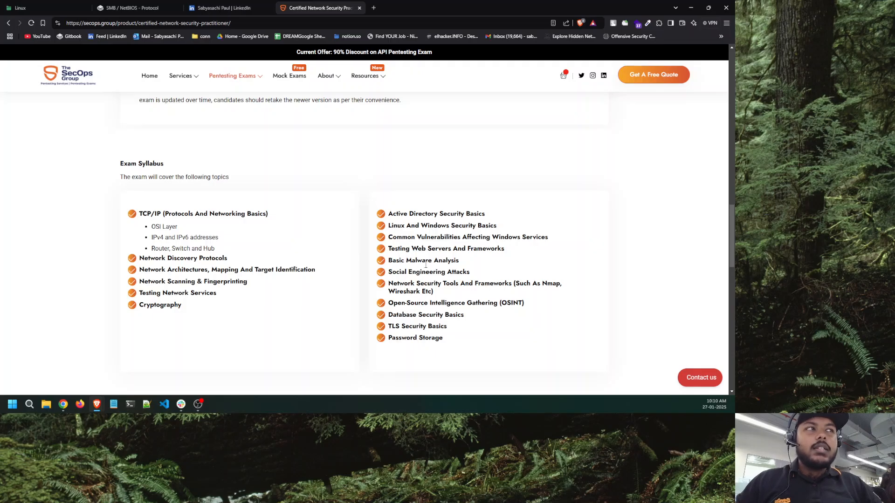
left_click_drag(400, 261, 460, 260)
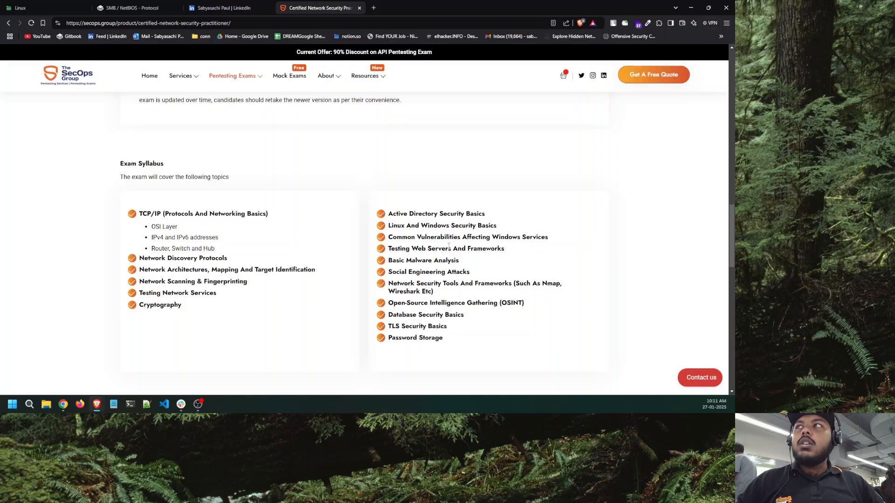
mouse_move(258, 261)
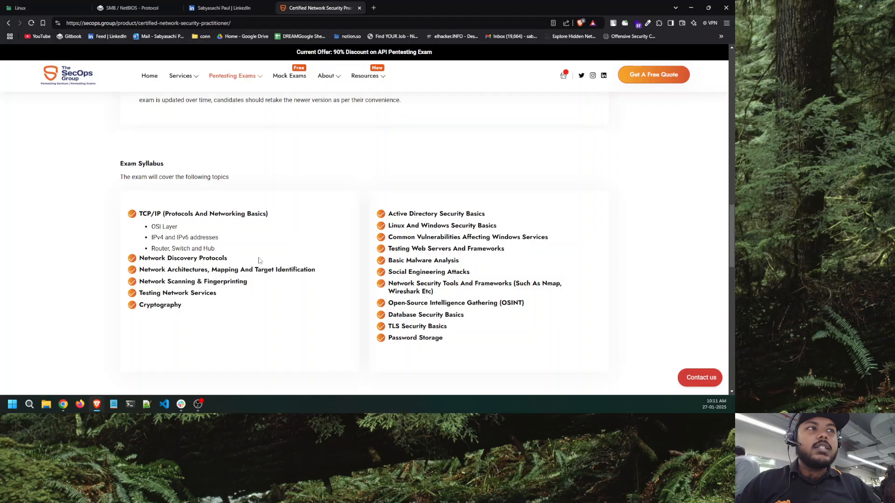
mouse_move(282, 264)
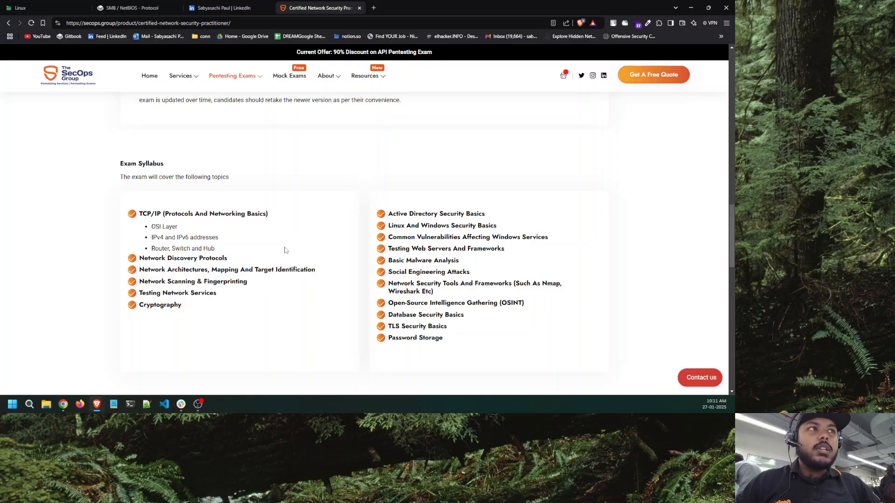
mouse_move(334, 249)
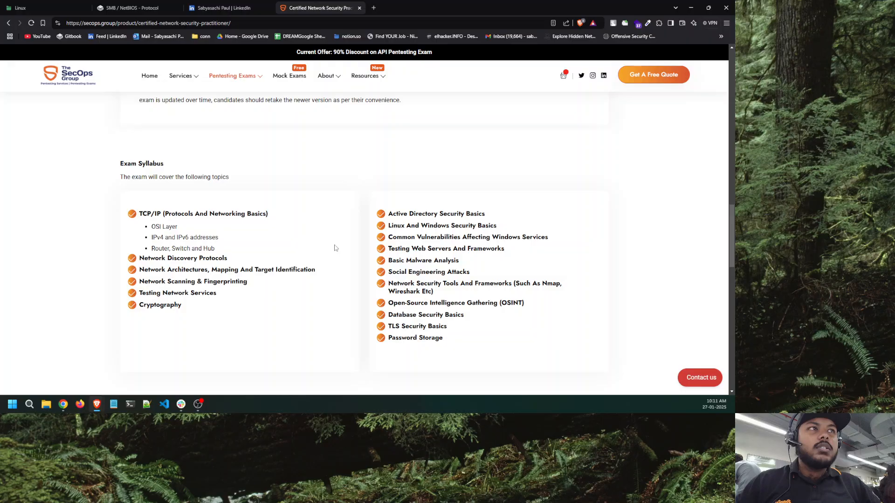
mouse_move(333, 257)
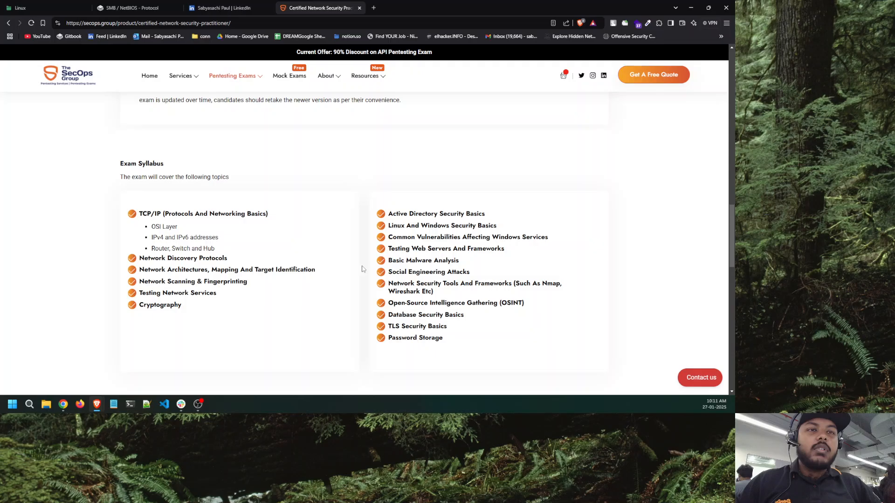
mouse_move(360, 267)
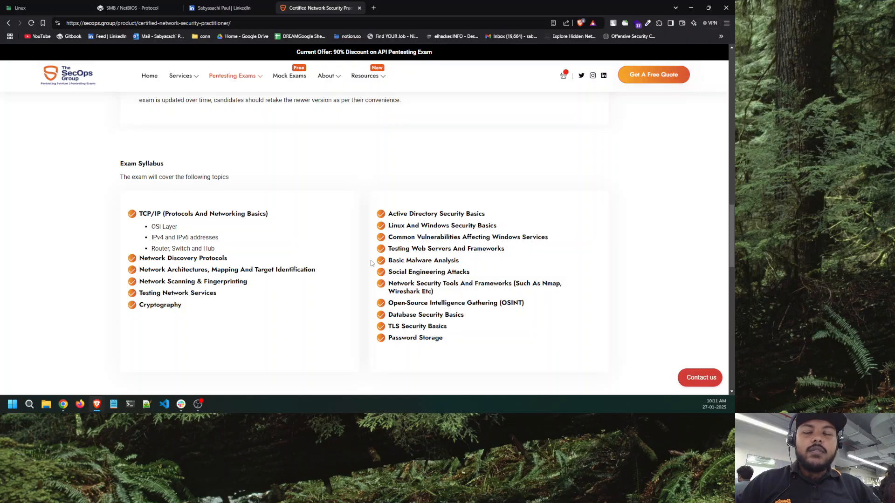
mouse_move(369, 279)
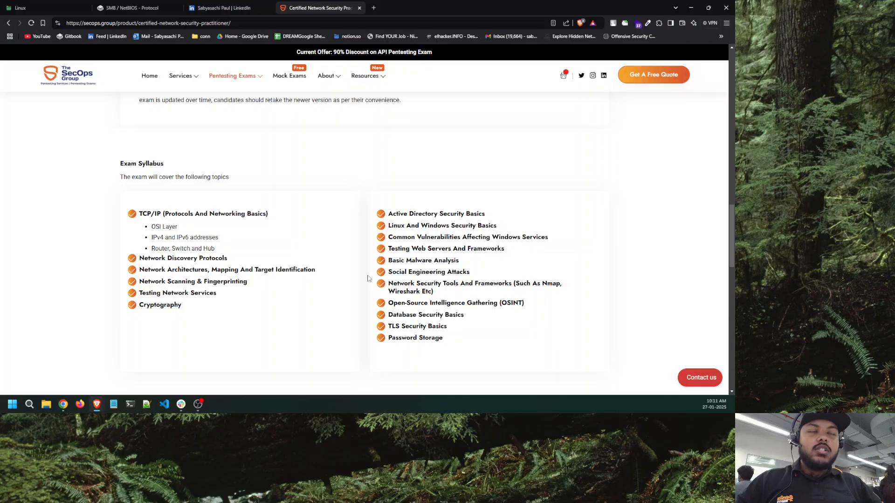
mouse_move(376, 309)
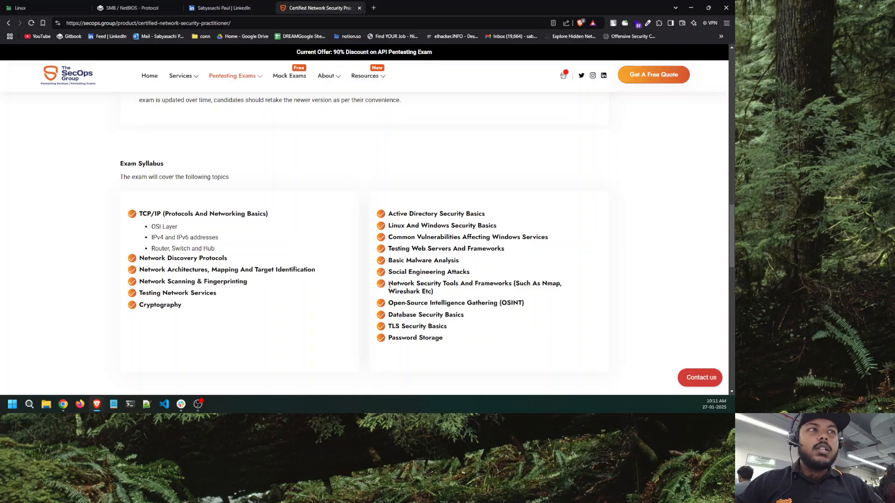
Highlight the Network Security Tools and Frameworks syllabus topic (Nmap, Wireshark)
left_click_drag(388, 284, 432, 292)
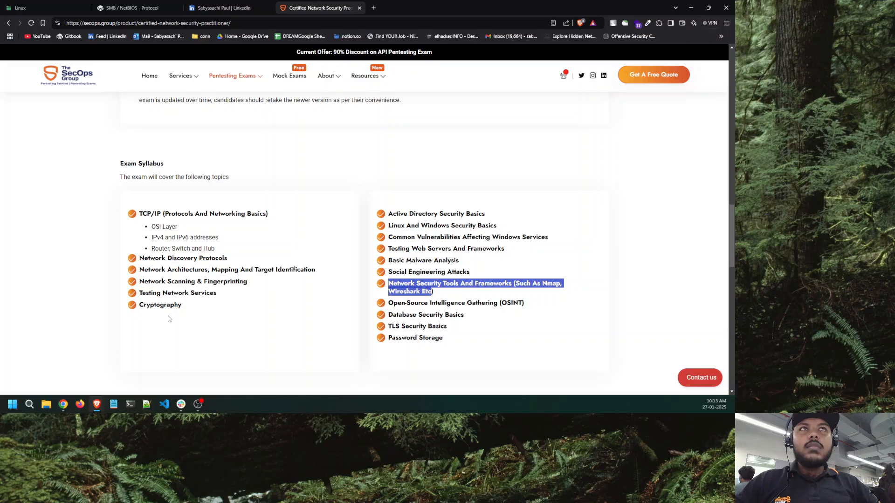
mouse_move(256, 304)
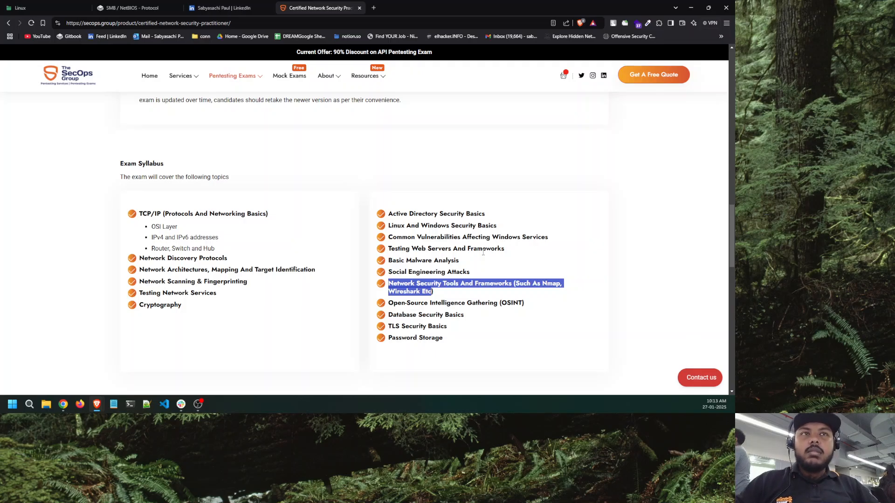
mouse_move(337, 232)
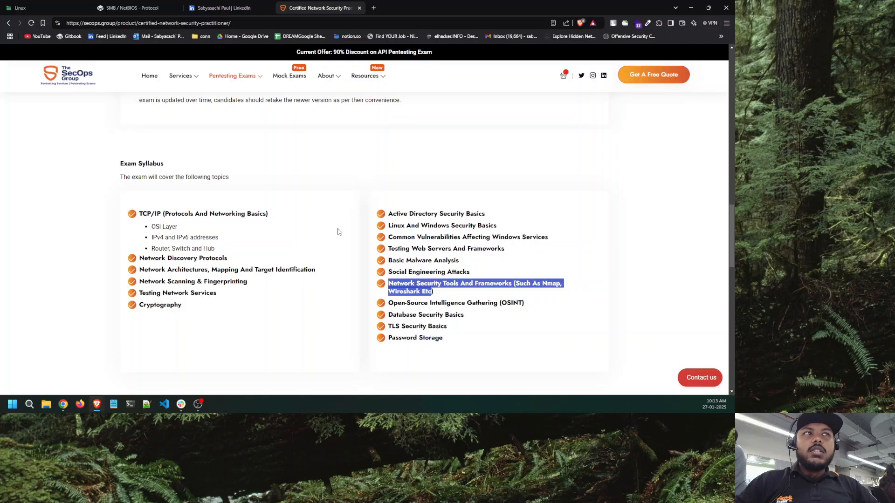
mouse_move(383, 233)
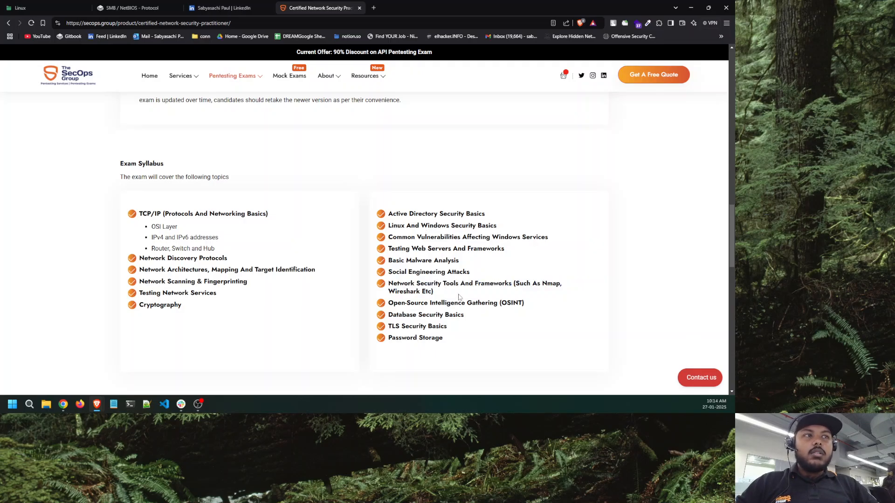
mouse_move(463, 347)
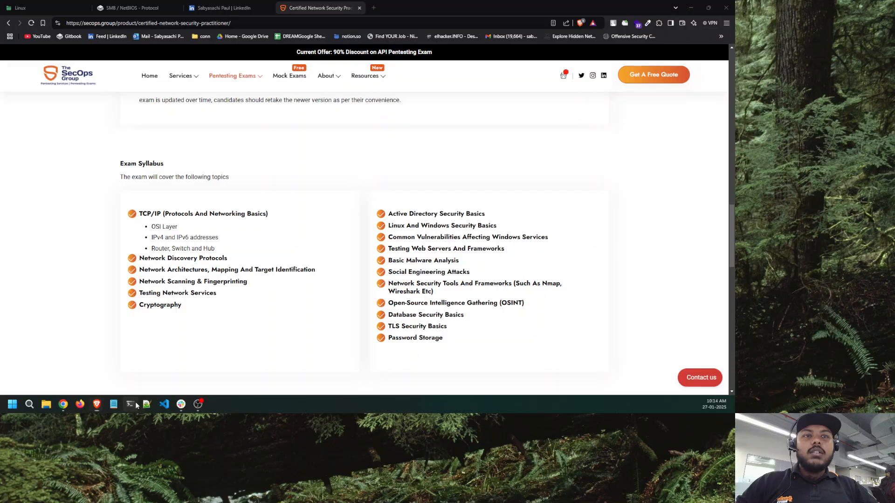
mouse_move(244, 353)
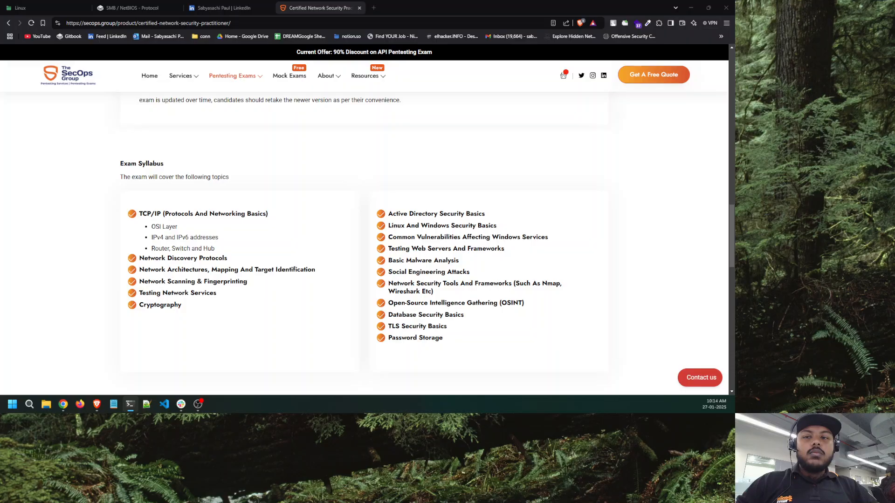
Start a Windows PowerShell session alongside Command Prompt from the profiles dropdown
left_click(184, 107)
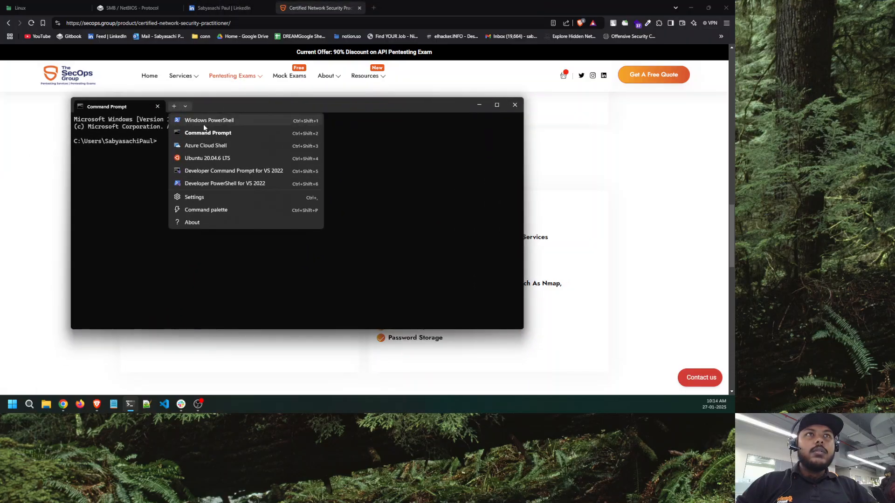
left_click(208, 132)
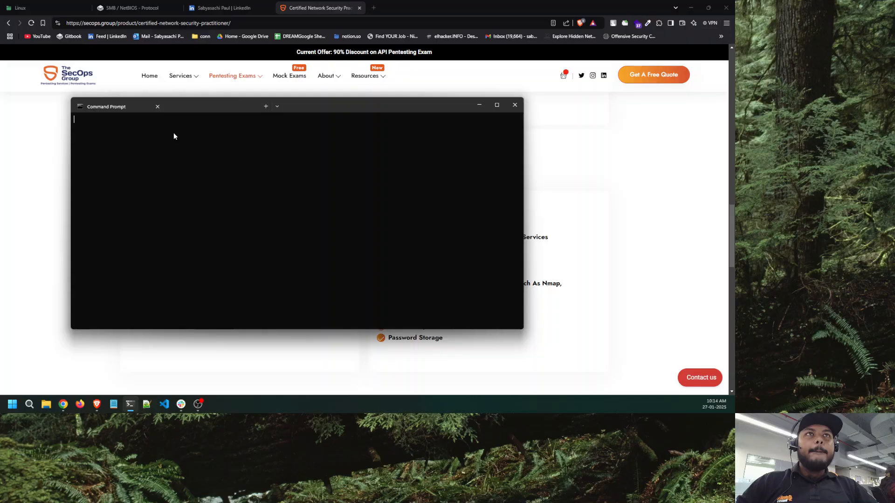
Draft 'net user' and 'net localgroup domain admin' commands at the prompt, then discard the line
type("net user localgroup Administr")
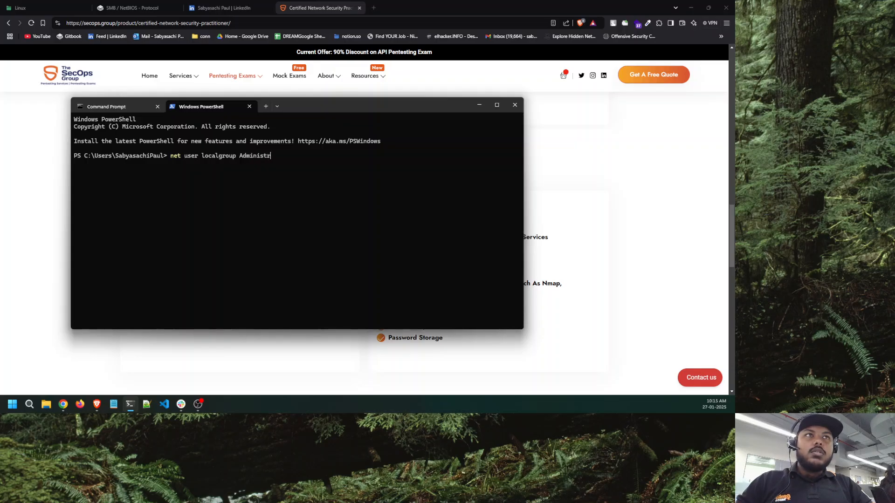
type("ator")
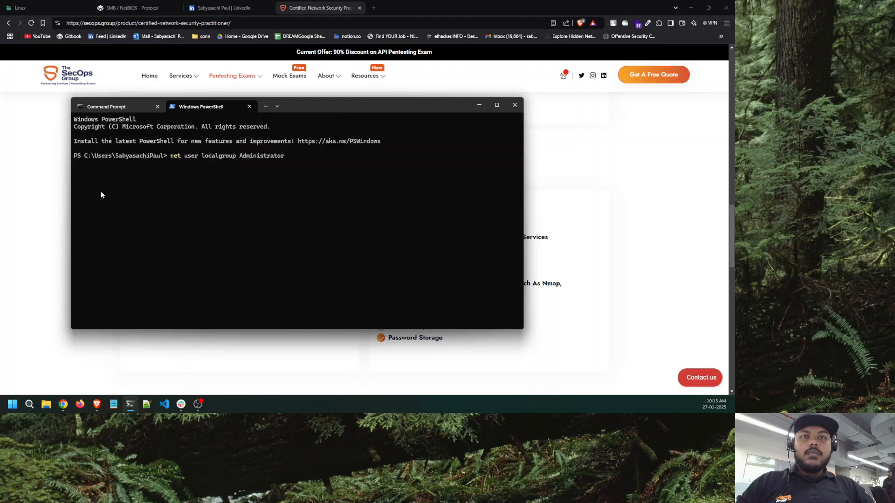
key("Backspace")
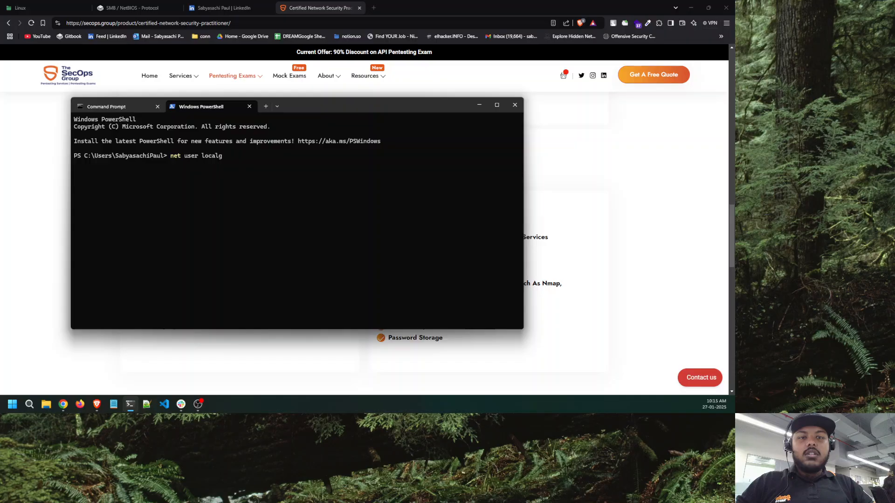
type("roup")
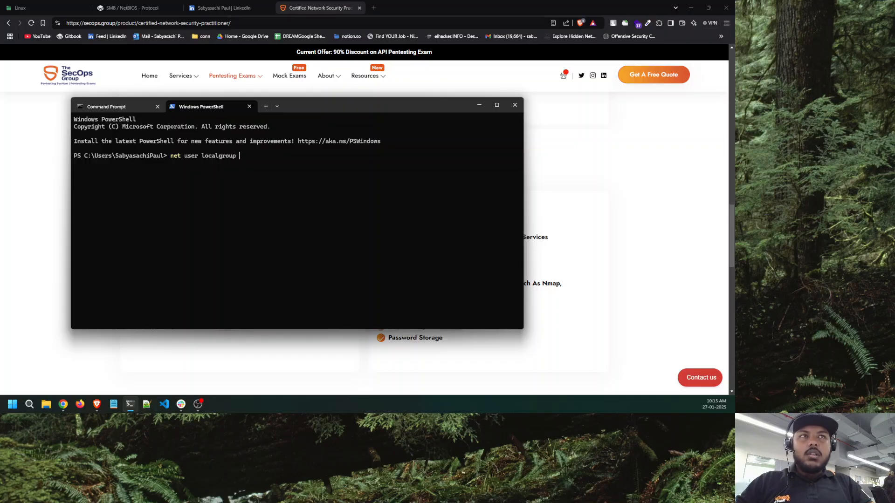
type("domain")
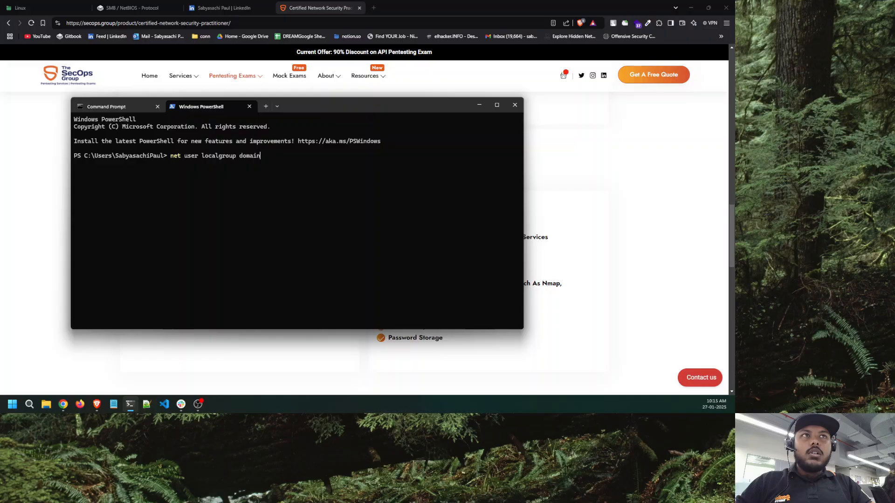
type("admin")
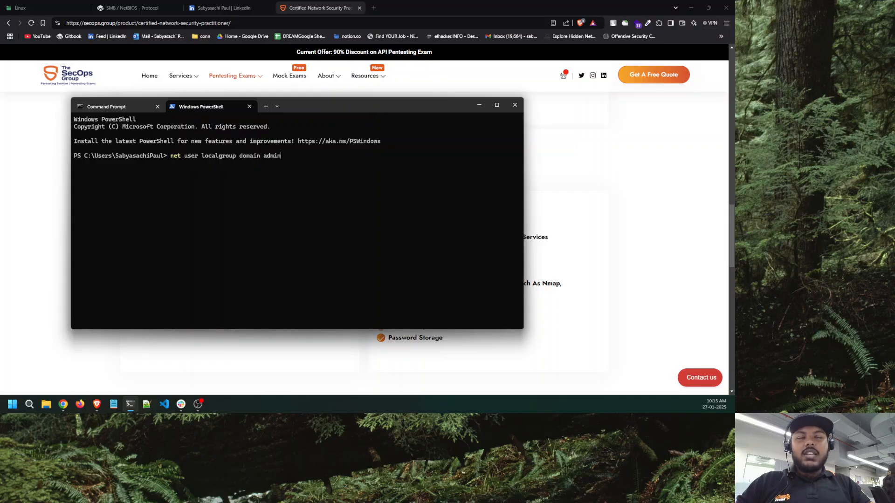
key("Backspace")
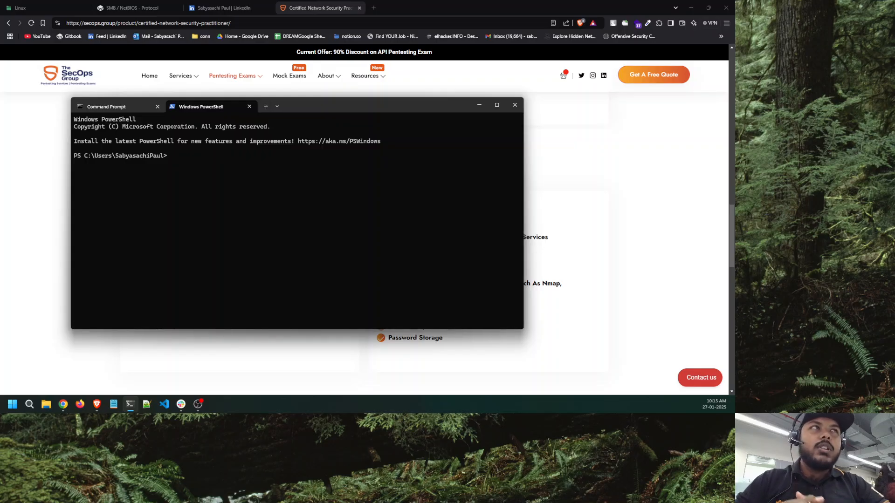
mouse_move(478, 105)
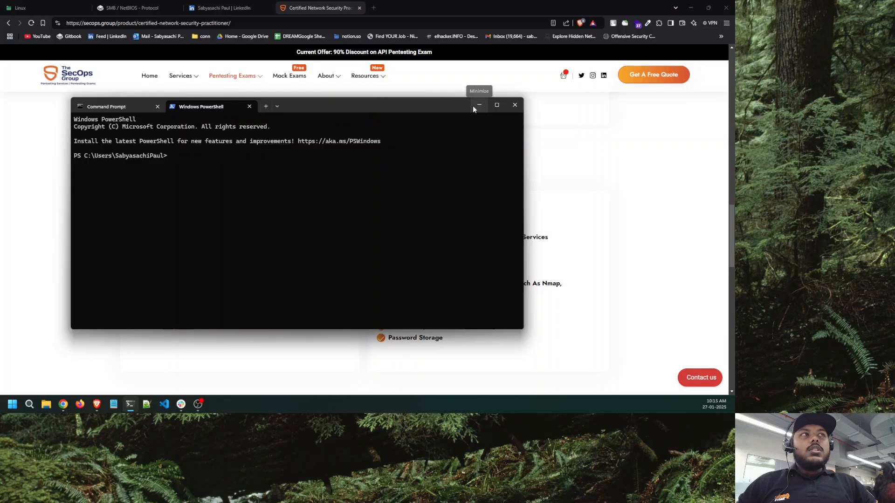
Minimize the terminal and flip between the LinkedIn CNSP.pdf certificate and the SecOps syllabus page
left_click(478, 106)
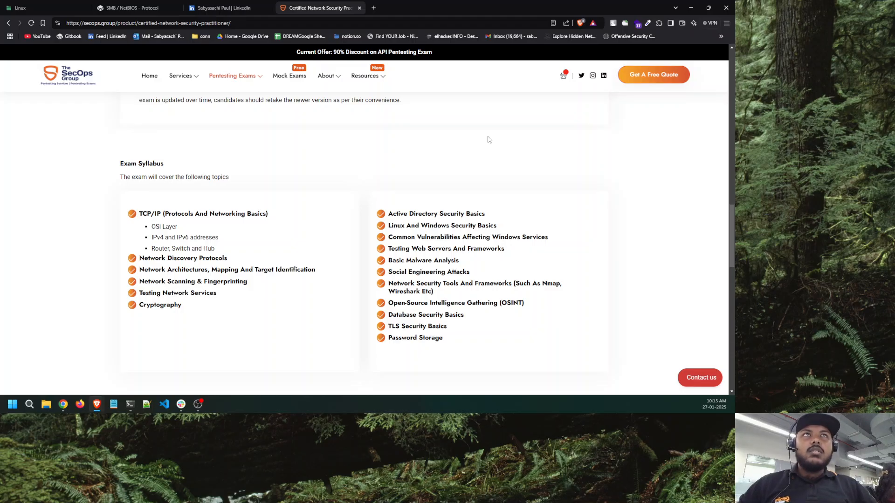
mouse_move(255, 110)
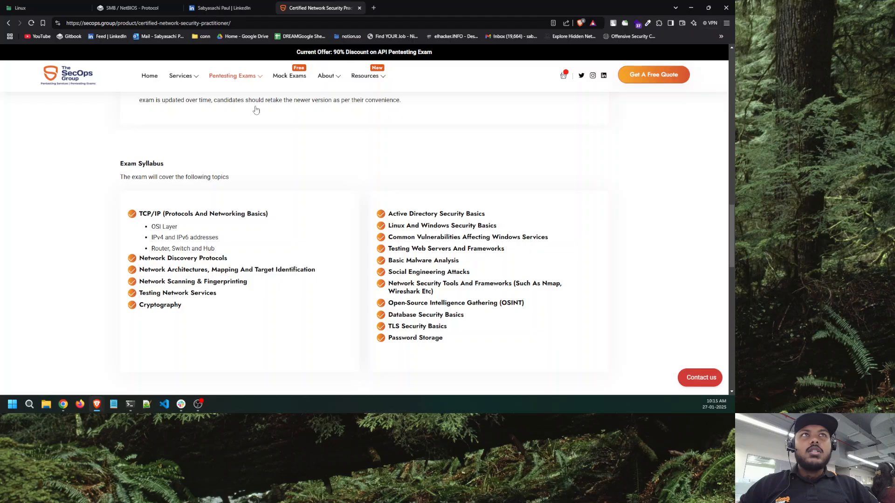
left_click(220, 8)
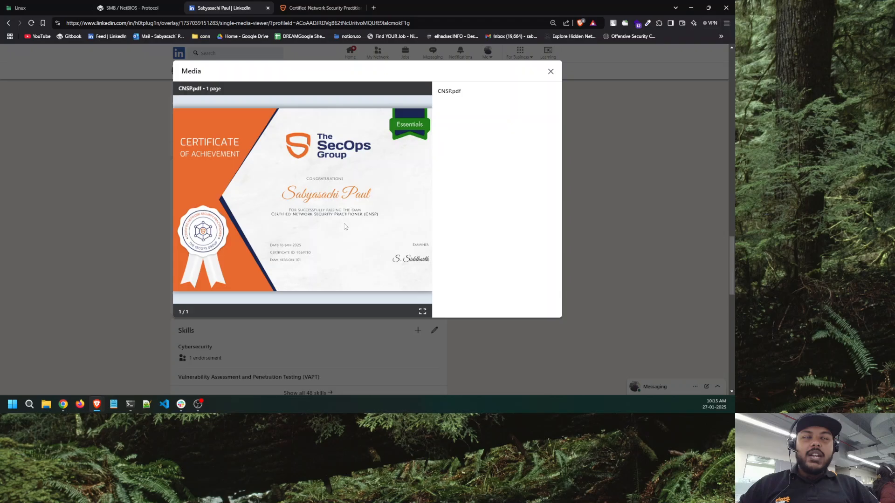
left_click(320, 7)
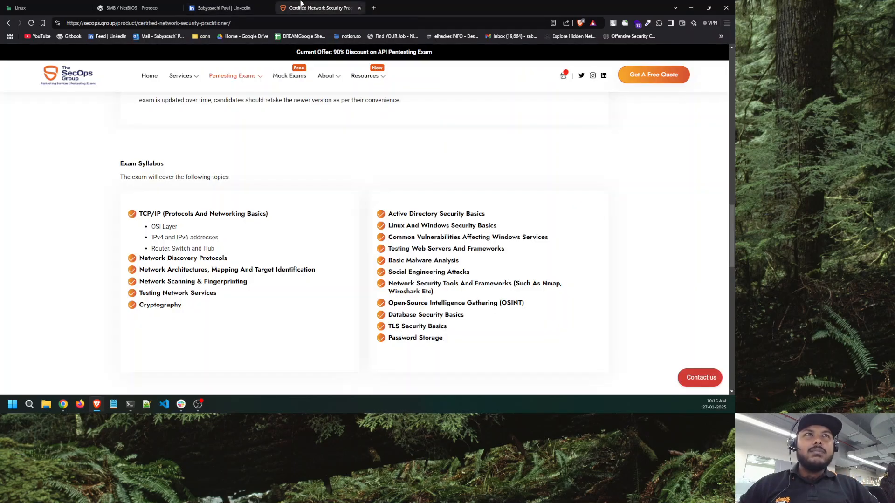
mouse_move(484, 78)
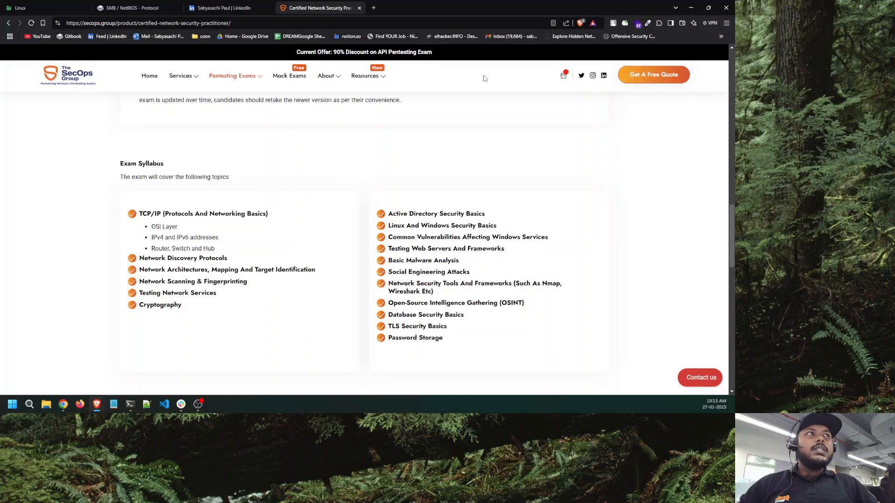
mouse_move(487, 73)
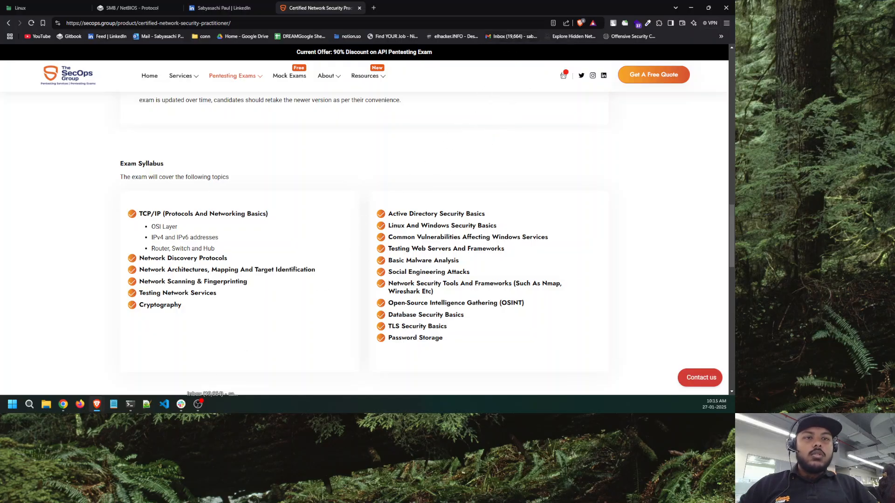
scroll("down", 3)
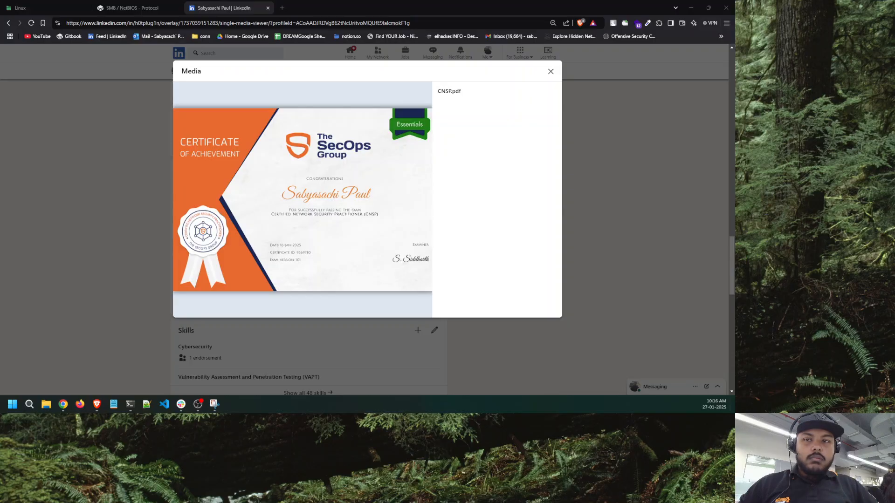
Show the Snipping Tool capture of the merit, pass and fail result bands, then close it
left_click(214, 404)
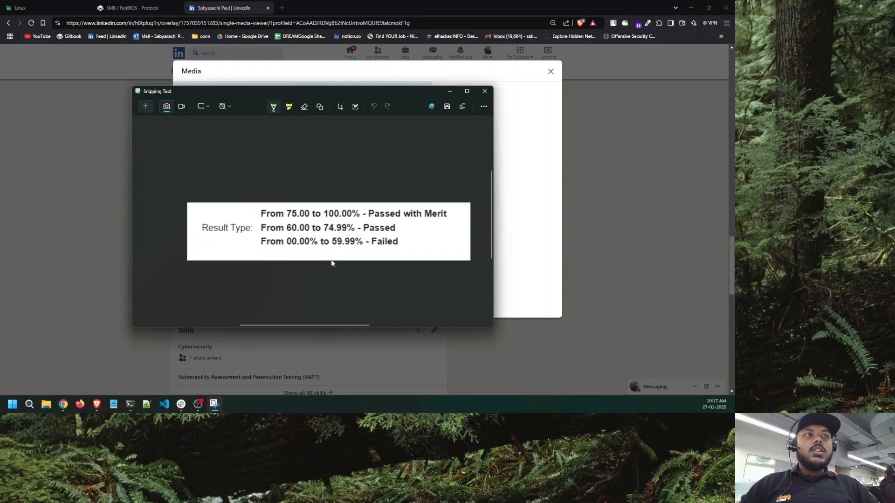
left_click_drag(299, 261, 334, 261)
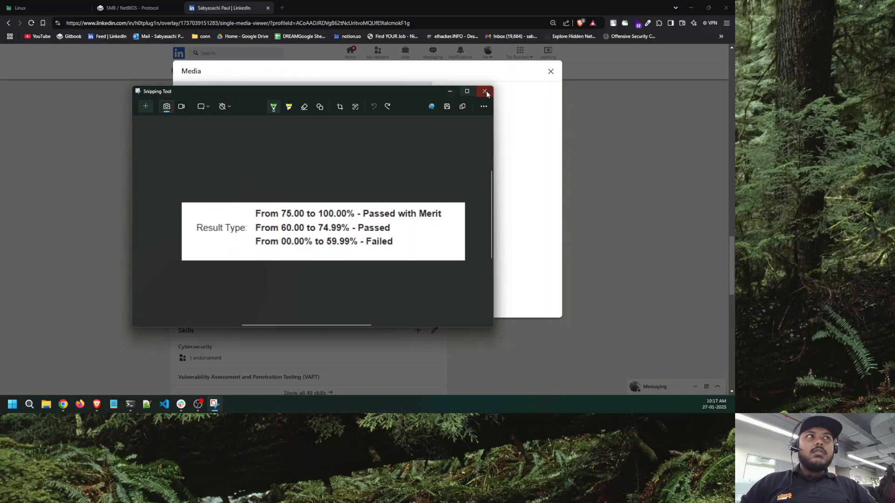
left_click(485, 92)
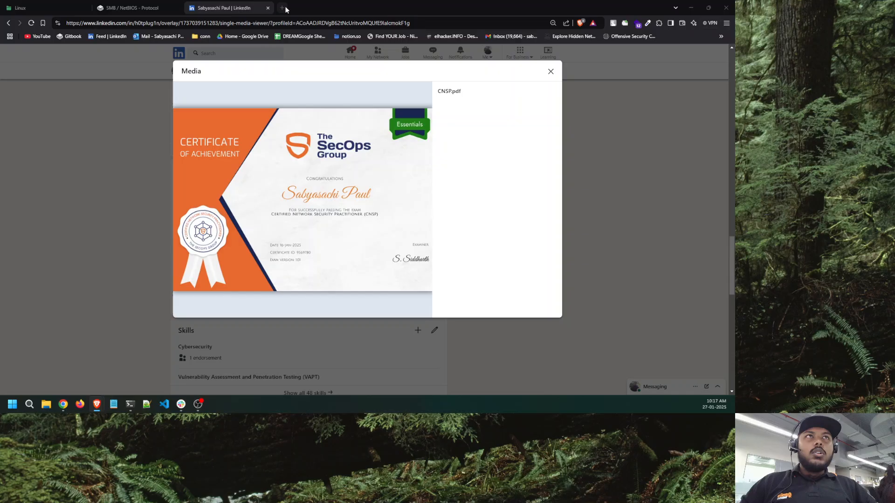
Reach secops.group in a new tab and go to Pentesting Exams > All Pentesting Exams
left_click(285, 8)
type("thesecops")
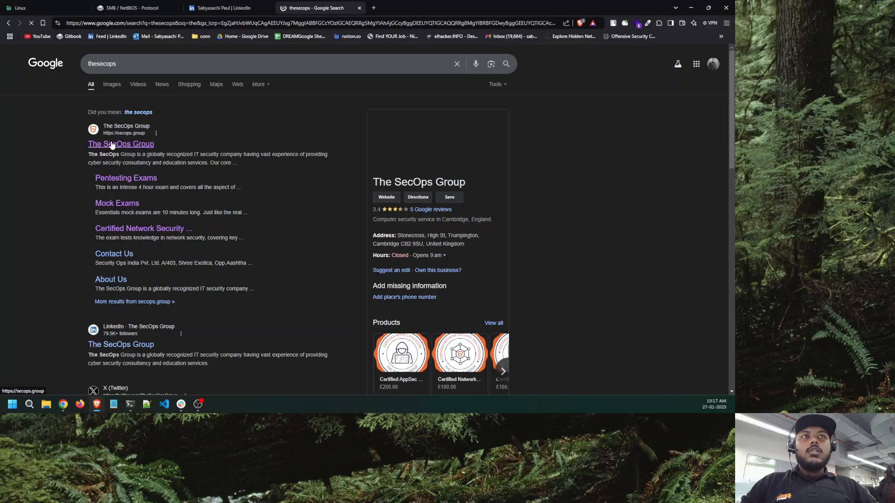
mouse_move(121, 344)
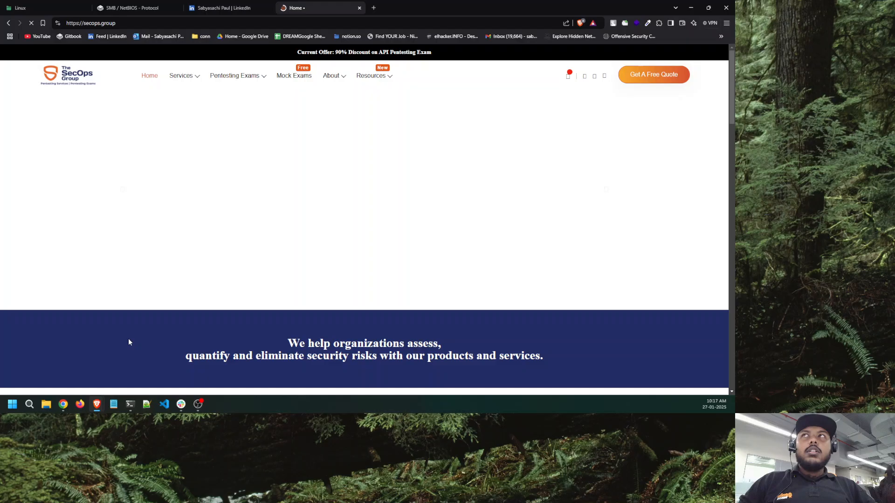
left_click(234, 75)
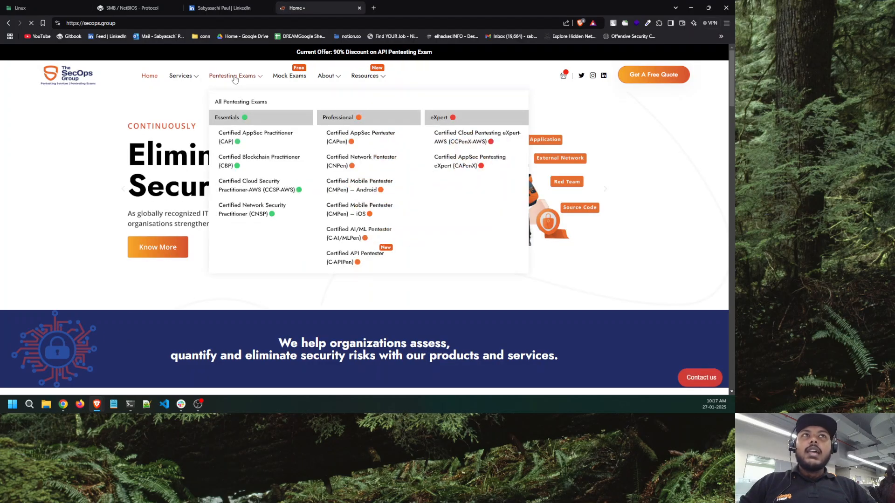
mouse_move(240, 102)
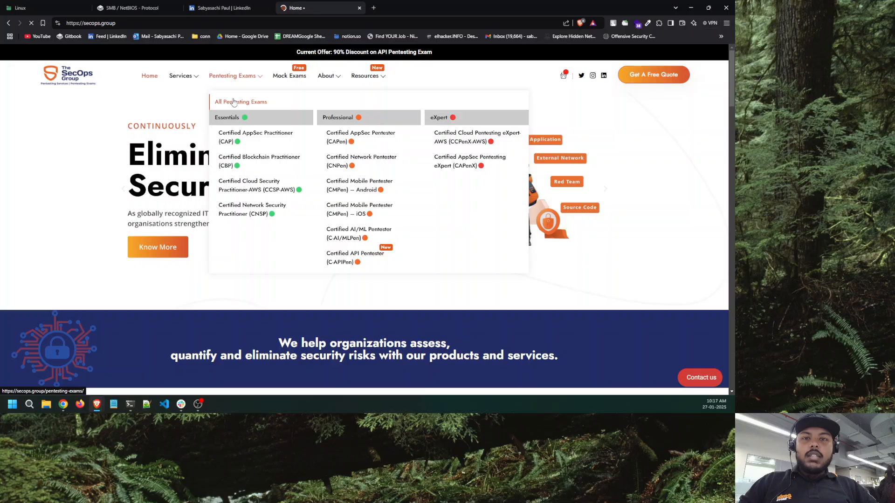
left_click(241, 102)
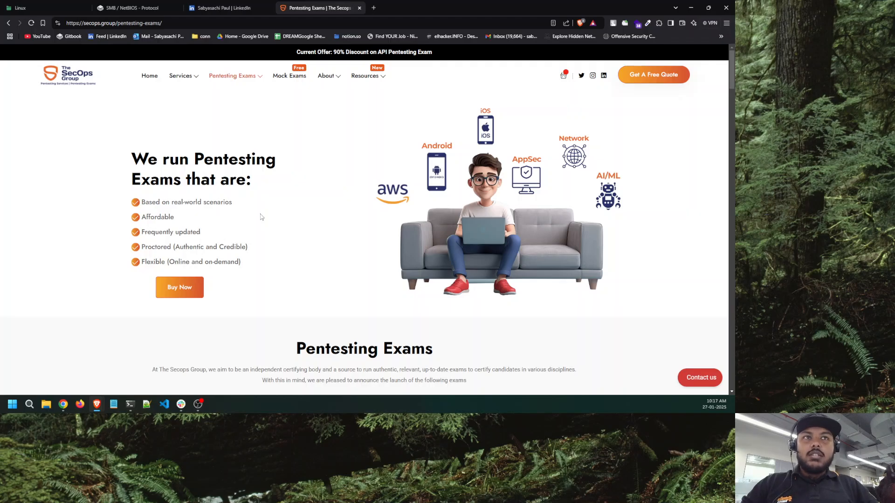
Locate the CNSP exam at £100 in the catalogue and choose Buy Now to add it to the cart
scroll("down", 3)
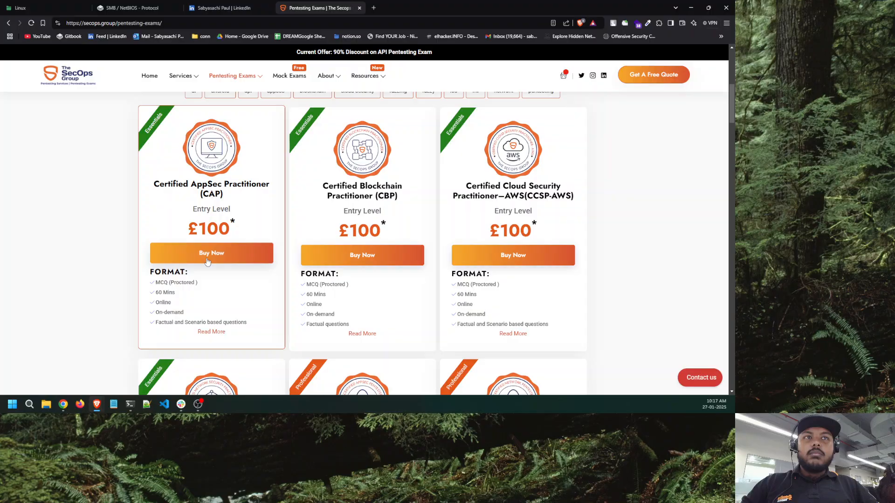
mouse_move(361, 255)
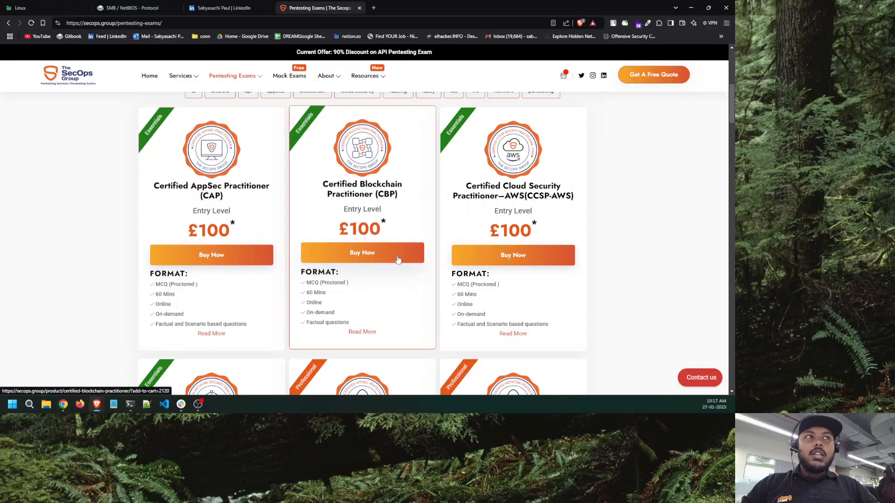
scroll("down", 3)
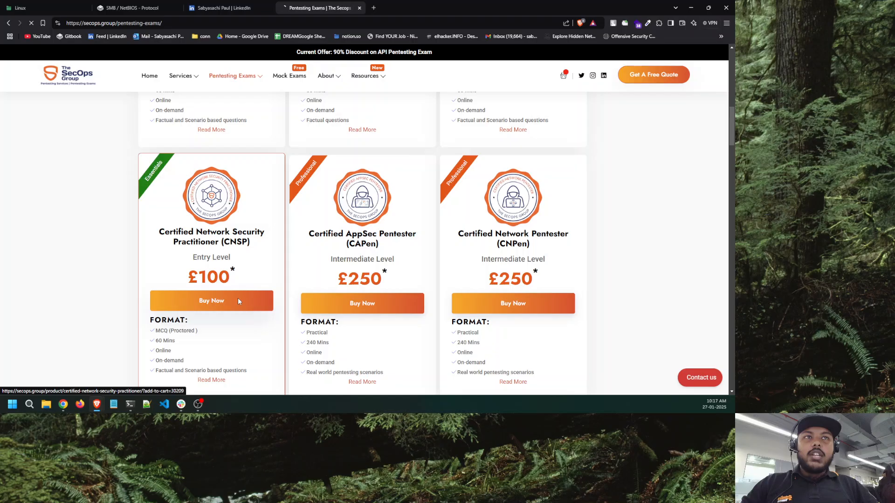
left_click(212, 302)
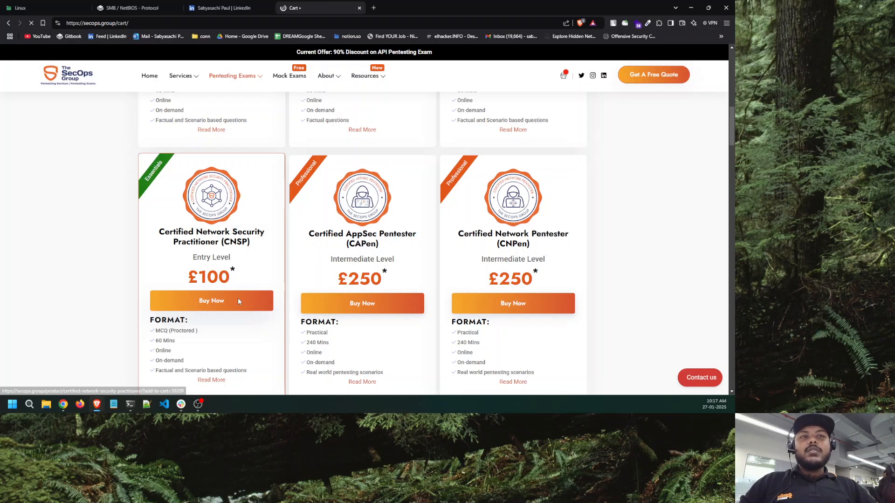
Let the cart load showing CNSP at £100.00, £120.00 total including VAT, with the 70% coupon noted
left_click(212, 301)
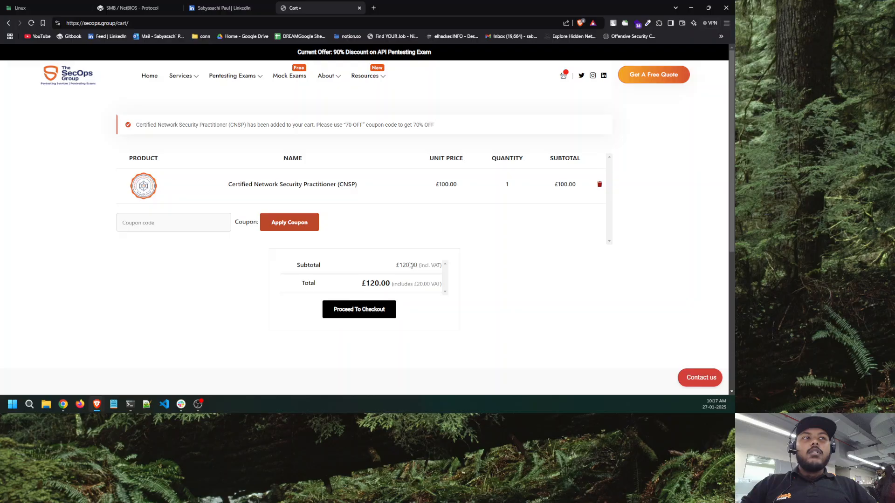
mouse_move(518, 276)
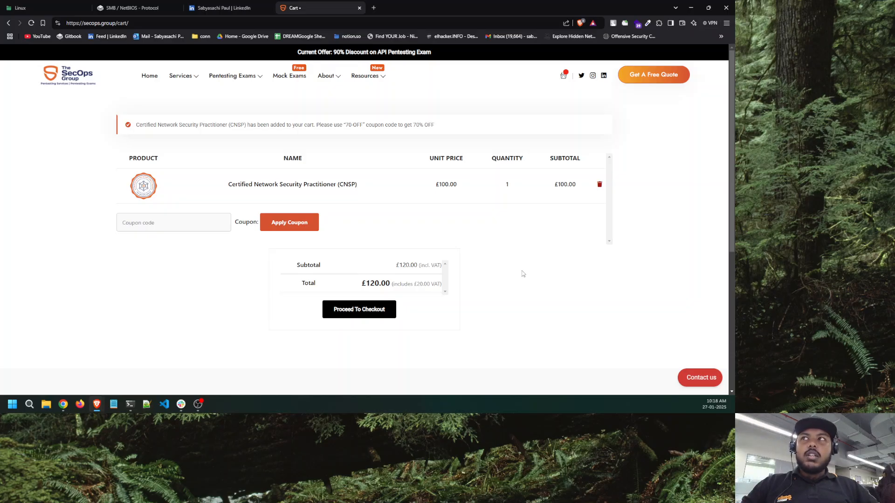
mouse_move(484, 267)
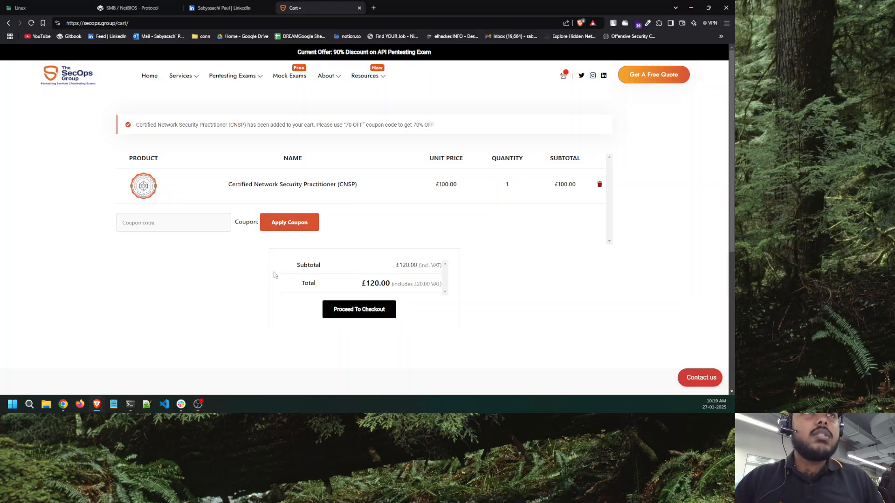
mouse_move(232, 76)
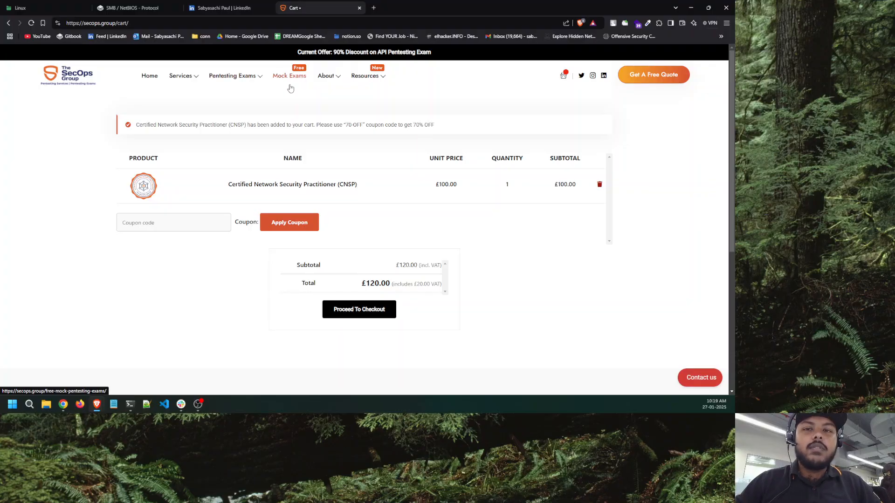
mouse_move(289, 75)
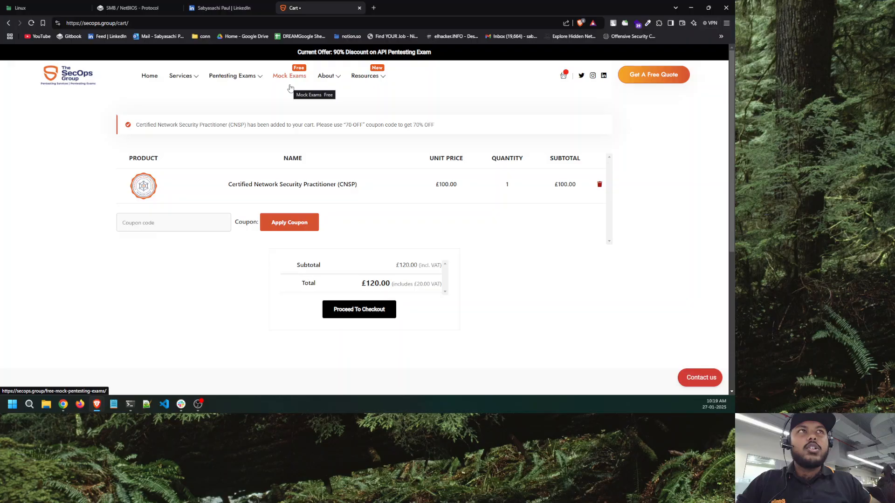
mouse_move(358, 98)
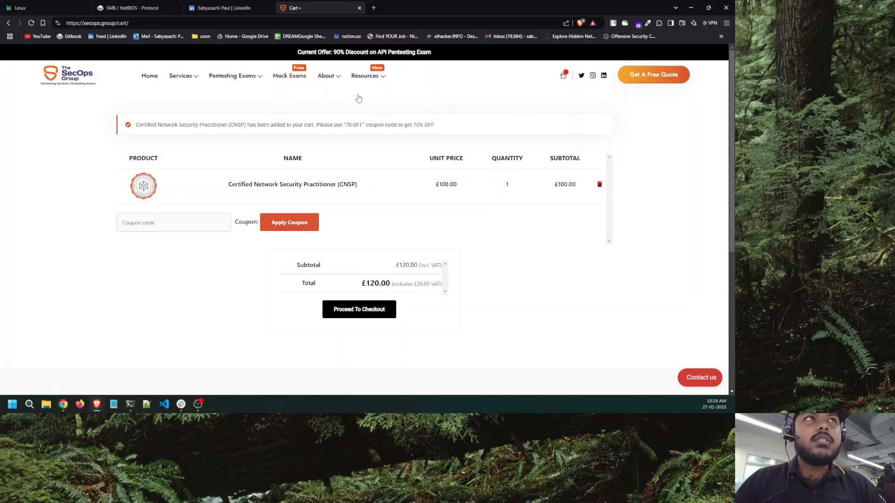
mouse_move(282, 64)
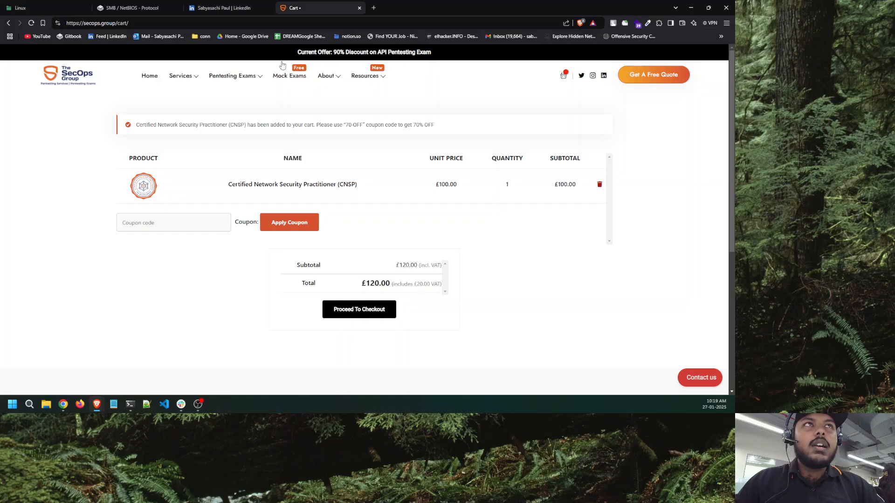
mouse_move(289, 76)
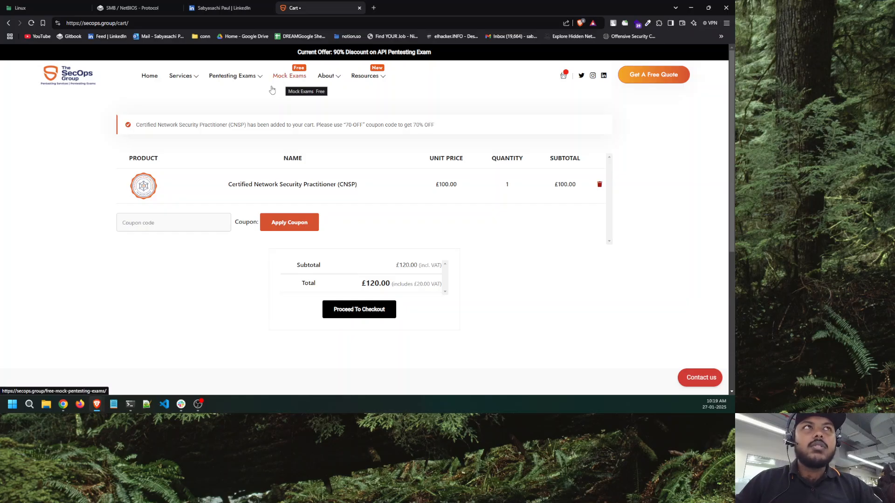
left_click(366, 75)
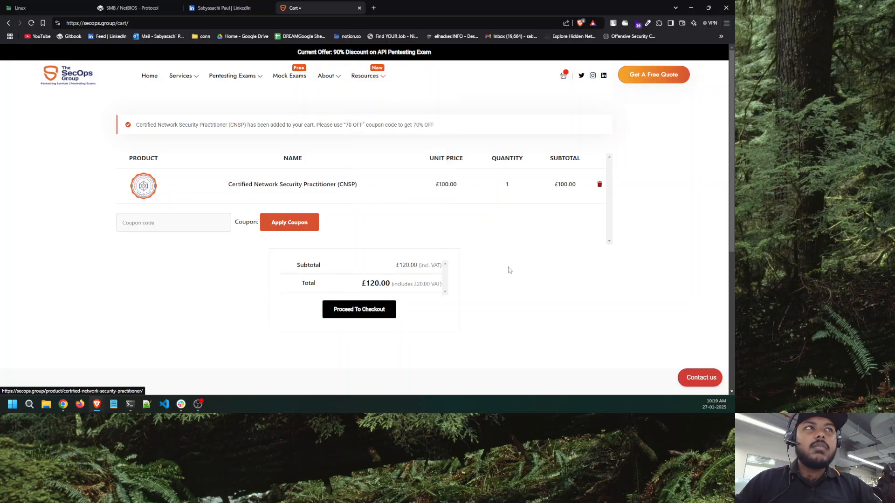
mouse_move(515, 281)
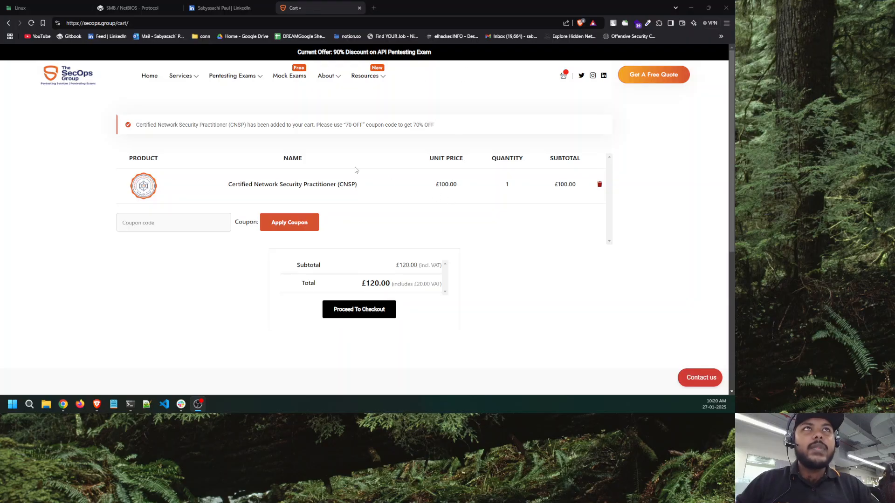
mouse_move(91, 162)
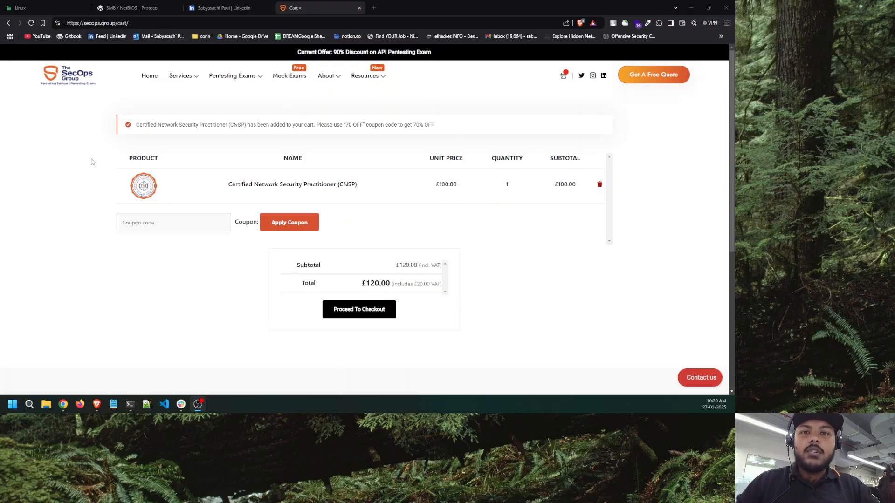